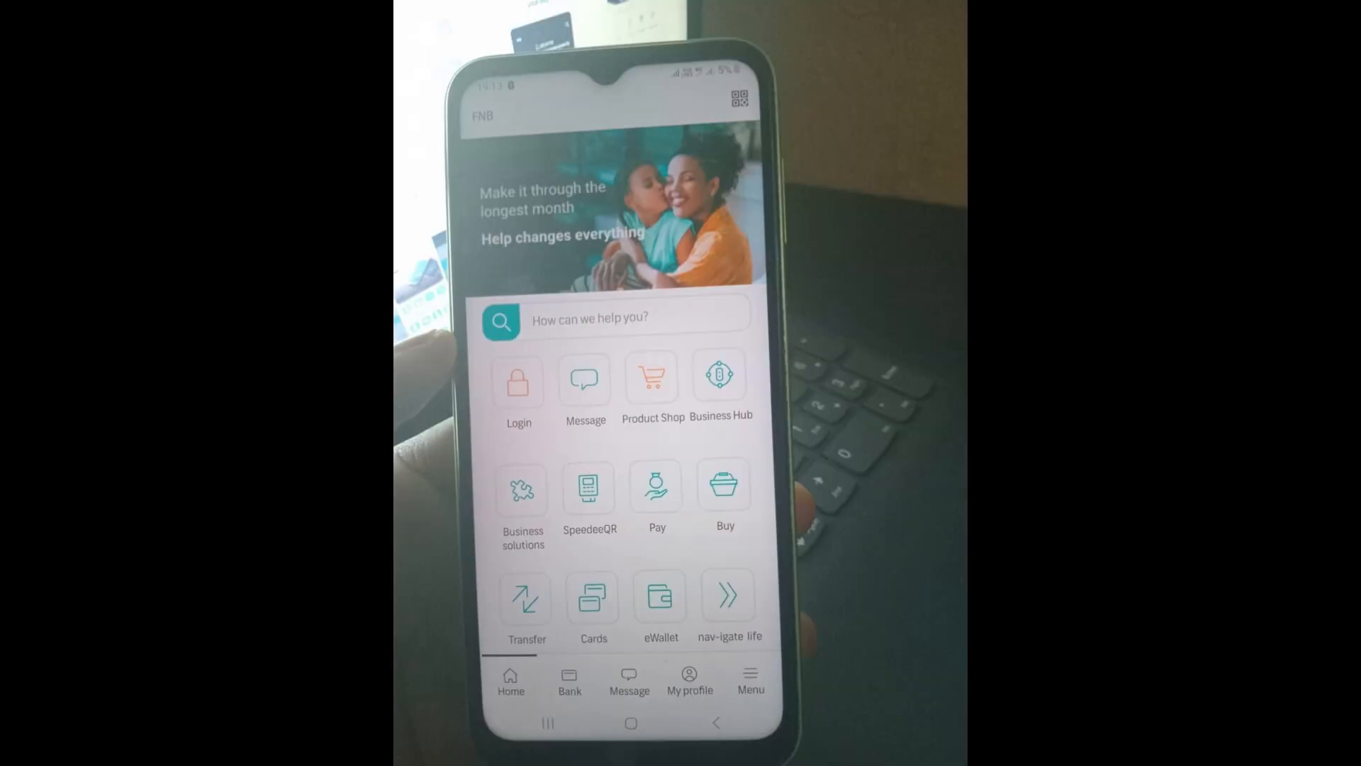
Log in to the business banking profile with the password.
{"action": "left_click", "coordinate": [516, 382]}
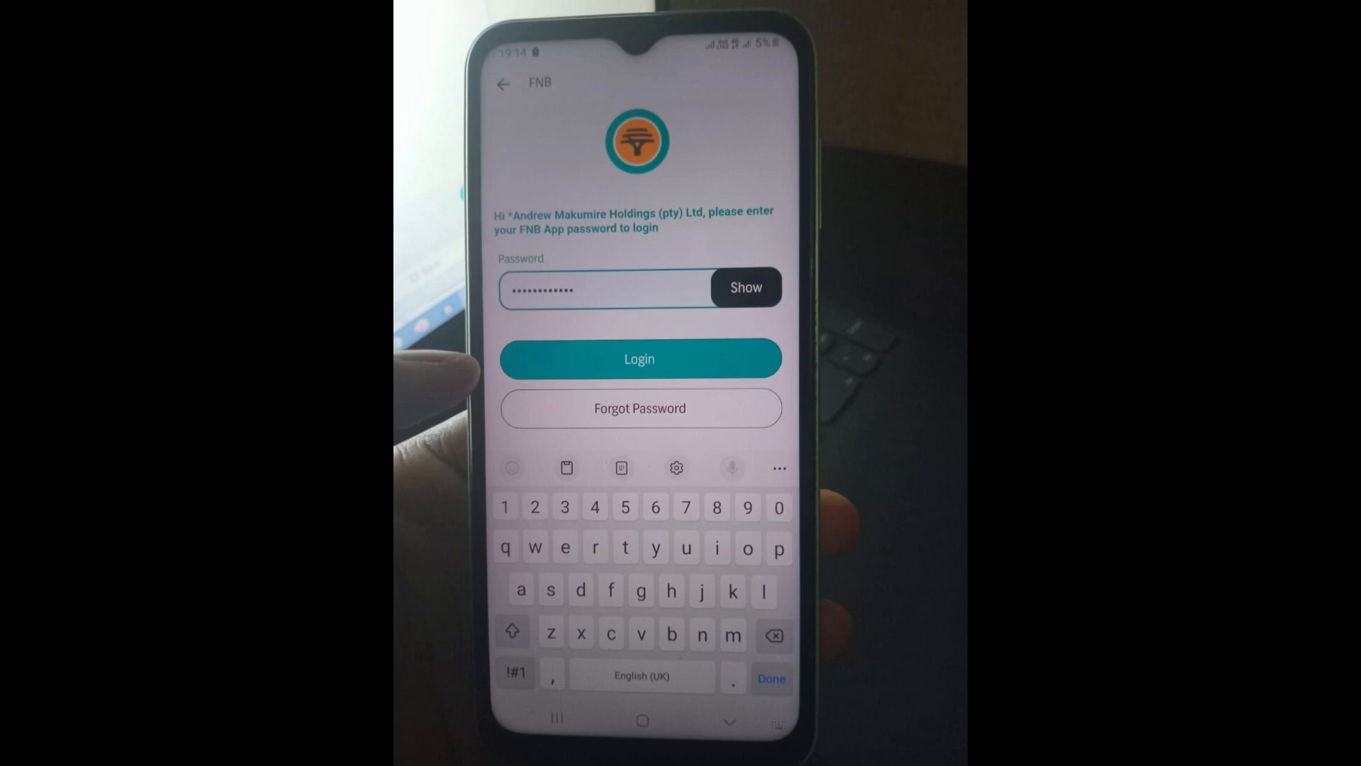
{"action": "left_click", "coordinate": [639, 359]}
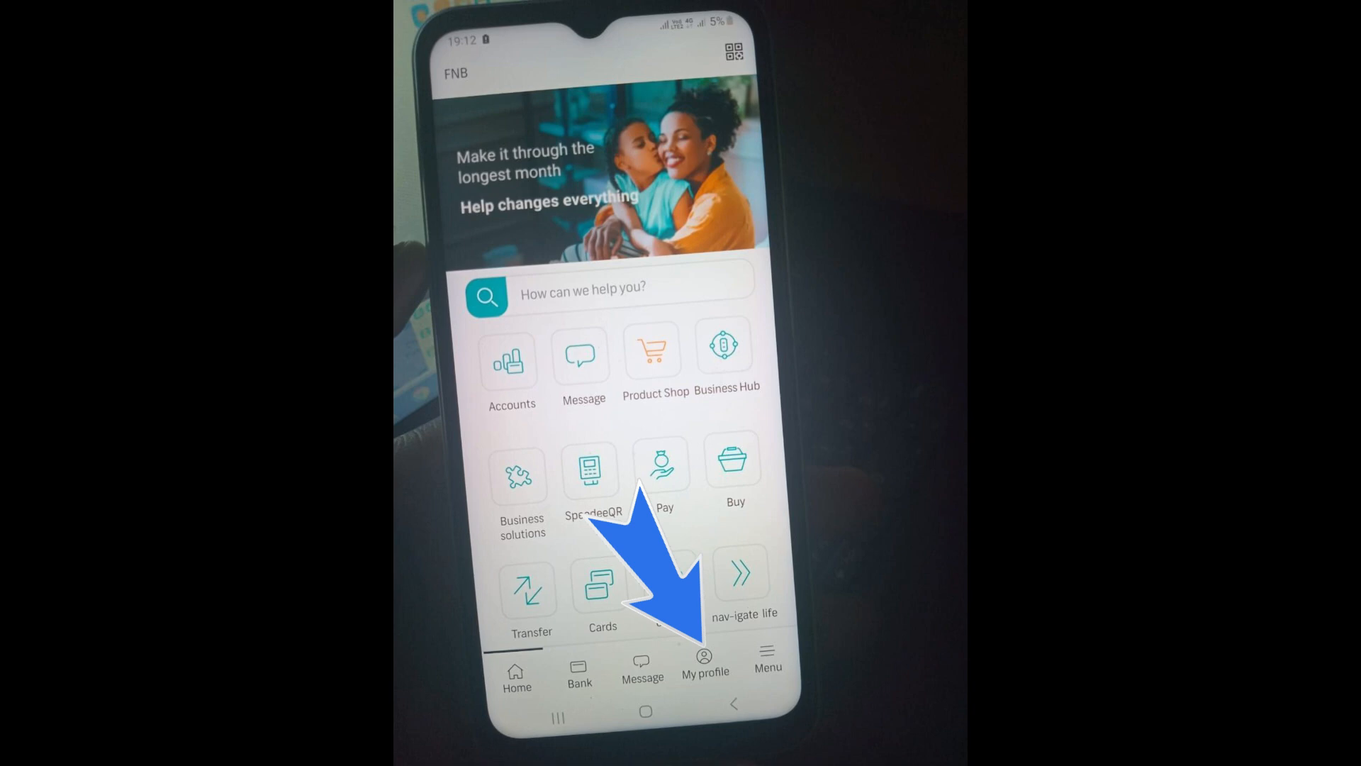
Open Settings from the My profile menu.
{"action": "left_click", "coordinate": [705, 660]}
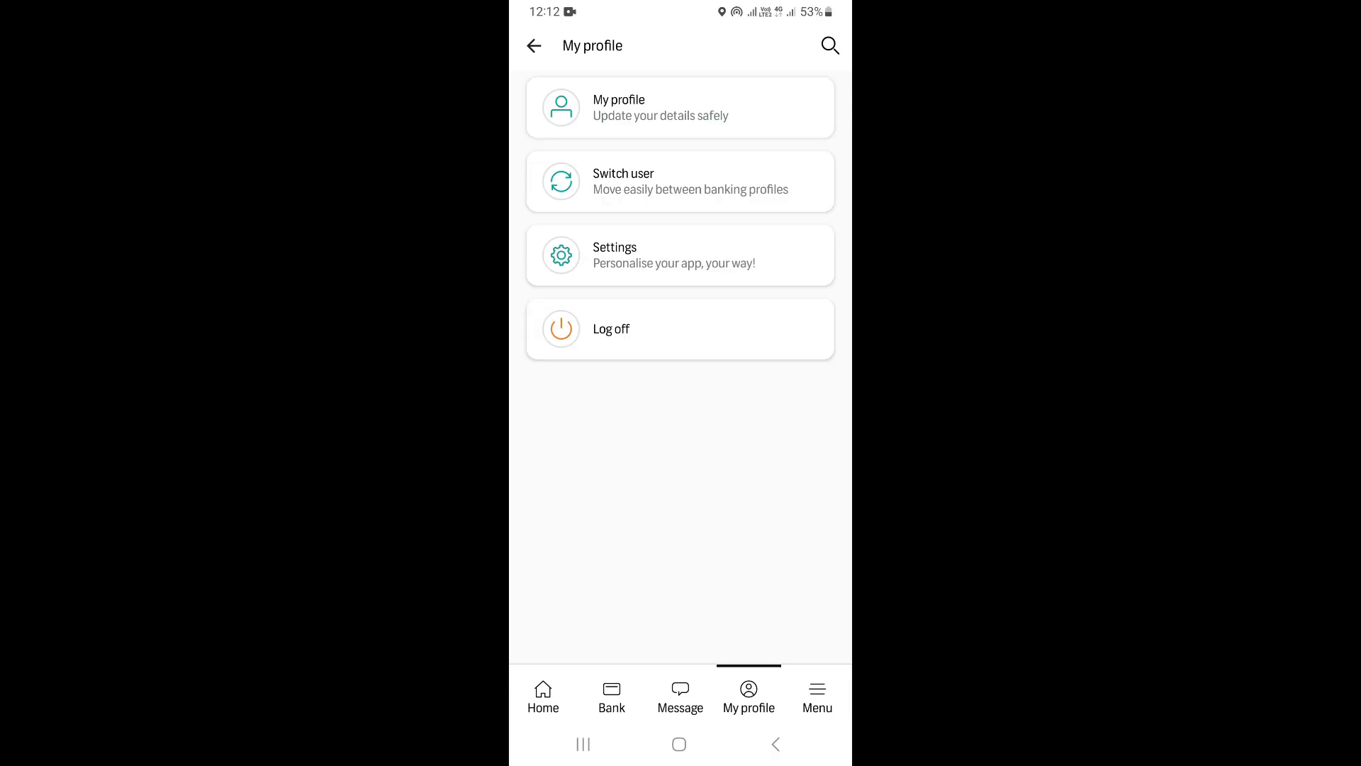
{"action": "left_click", "coordinate": [680, 255]}
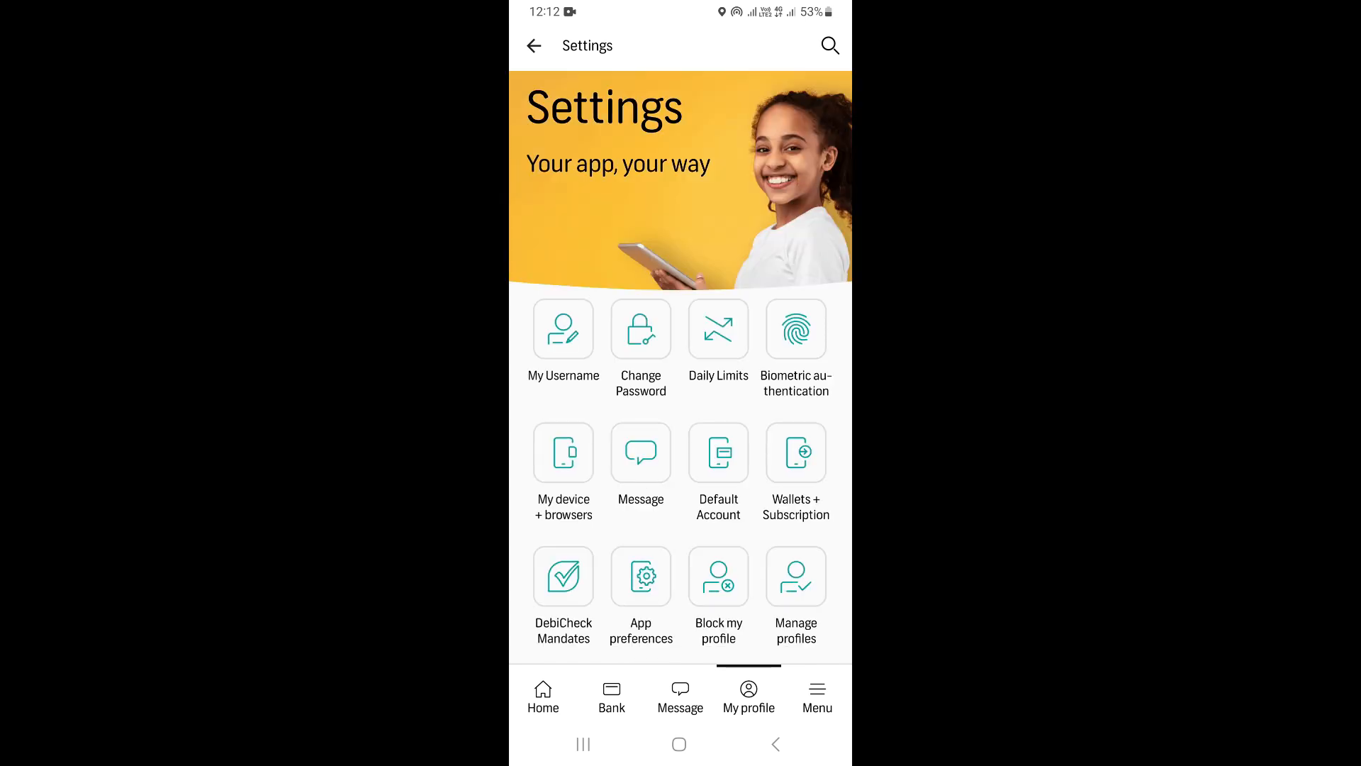
Open Visible accounts from the bottom of the Settings grid.
{"action": "scroll", "scroll_direction": "down", "scroll_amount": 3}
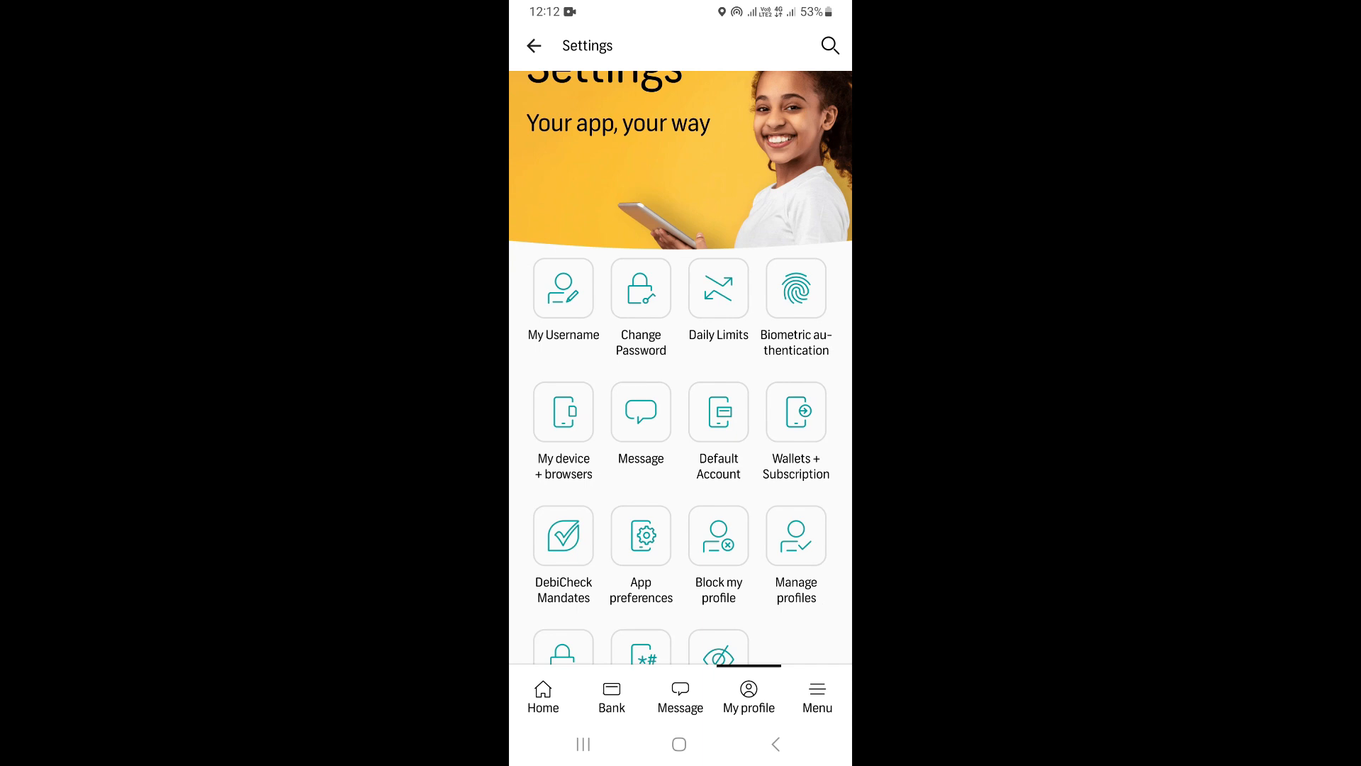
{"action": "scroll", "scroll_direction": "down", "scroll_amount": 3}
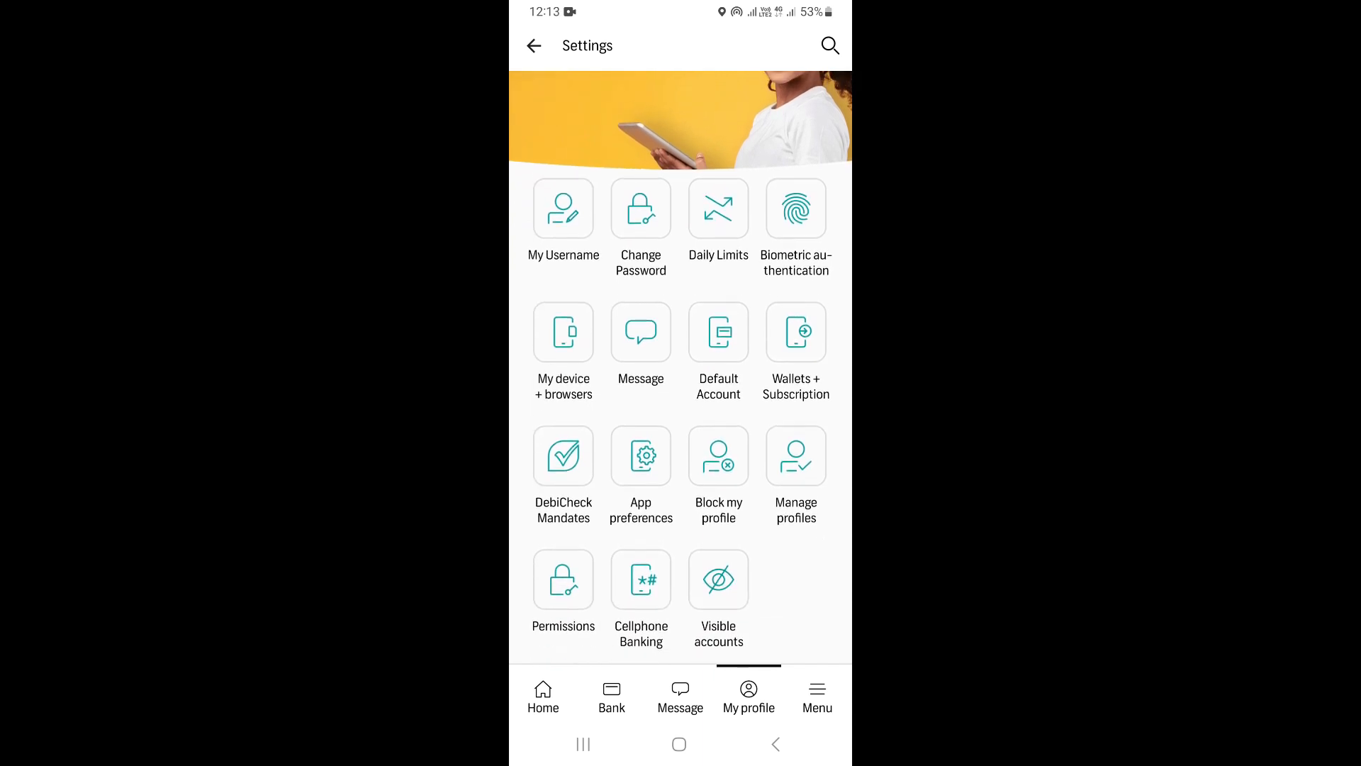
{"action": "left_click", "coordinate": [719, 579]}
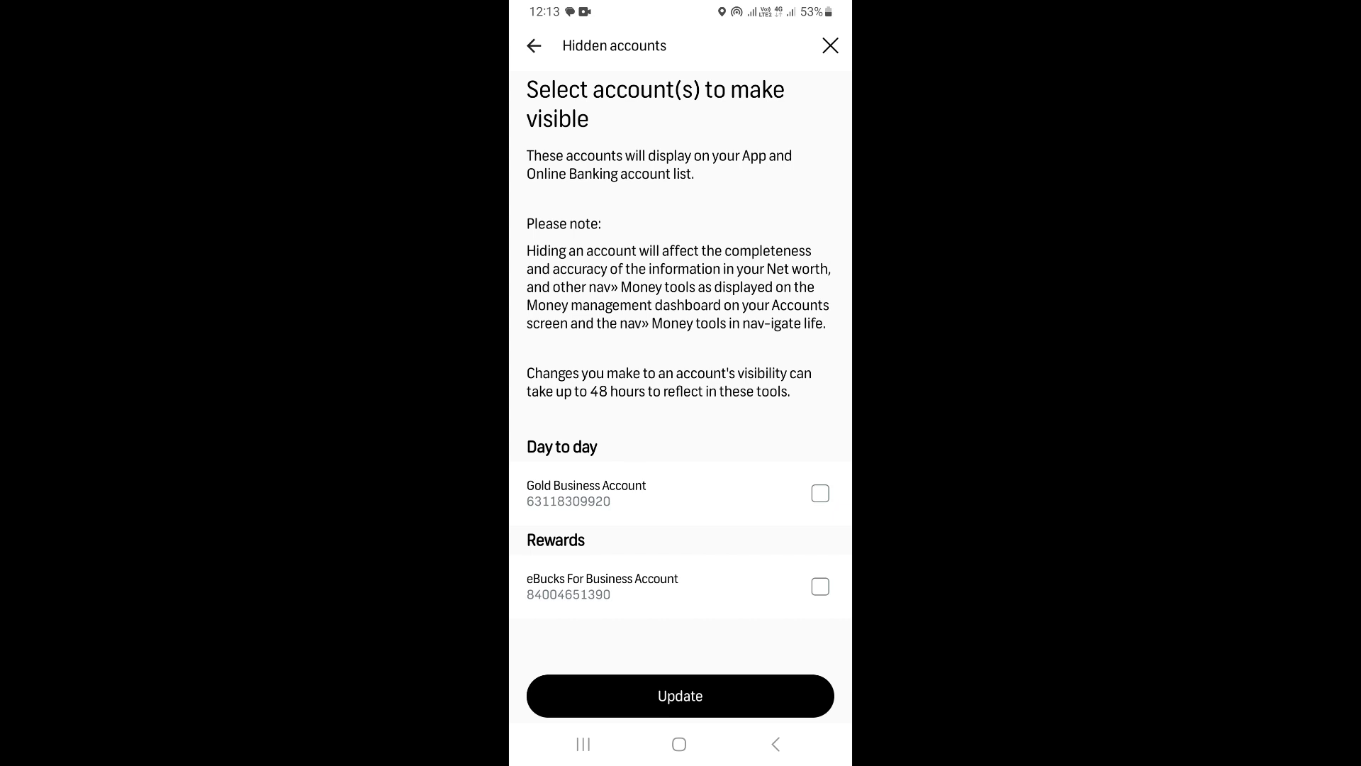
Tick Gold Business Account, update, and confirm after accepting the terms.
{"action": "left_click", "coordinate": [820, 493]}
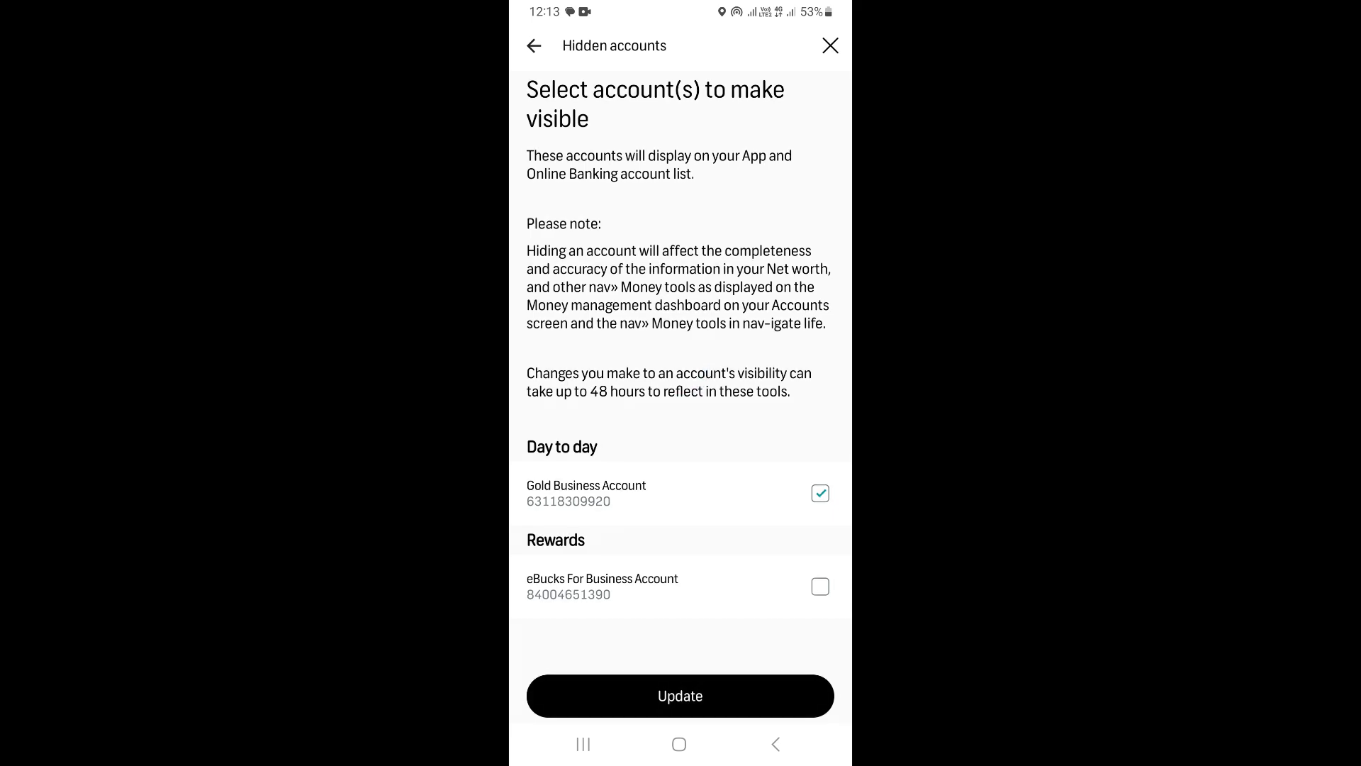
{"action": "left_click", "coordinate": [680, 696]}
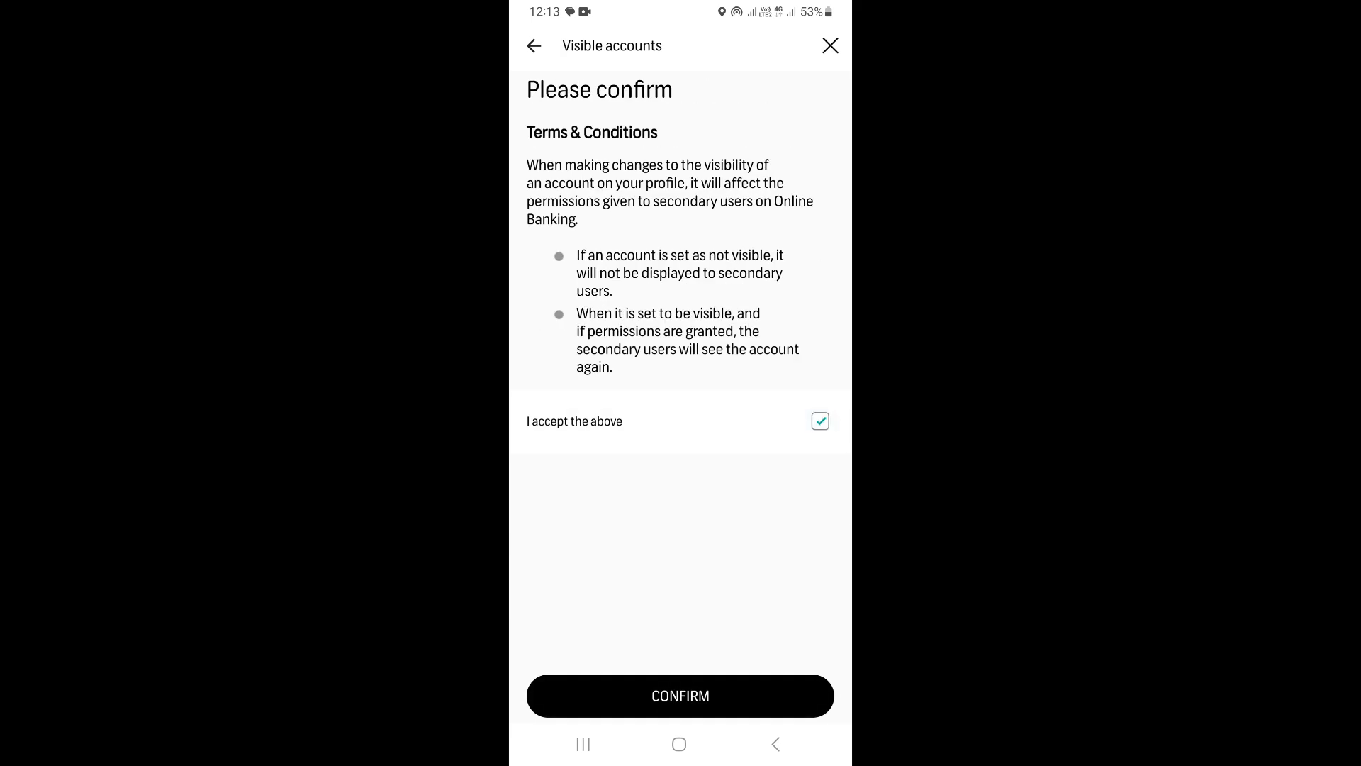
{"action": "left_click", "coordinate": [680, 695]}
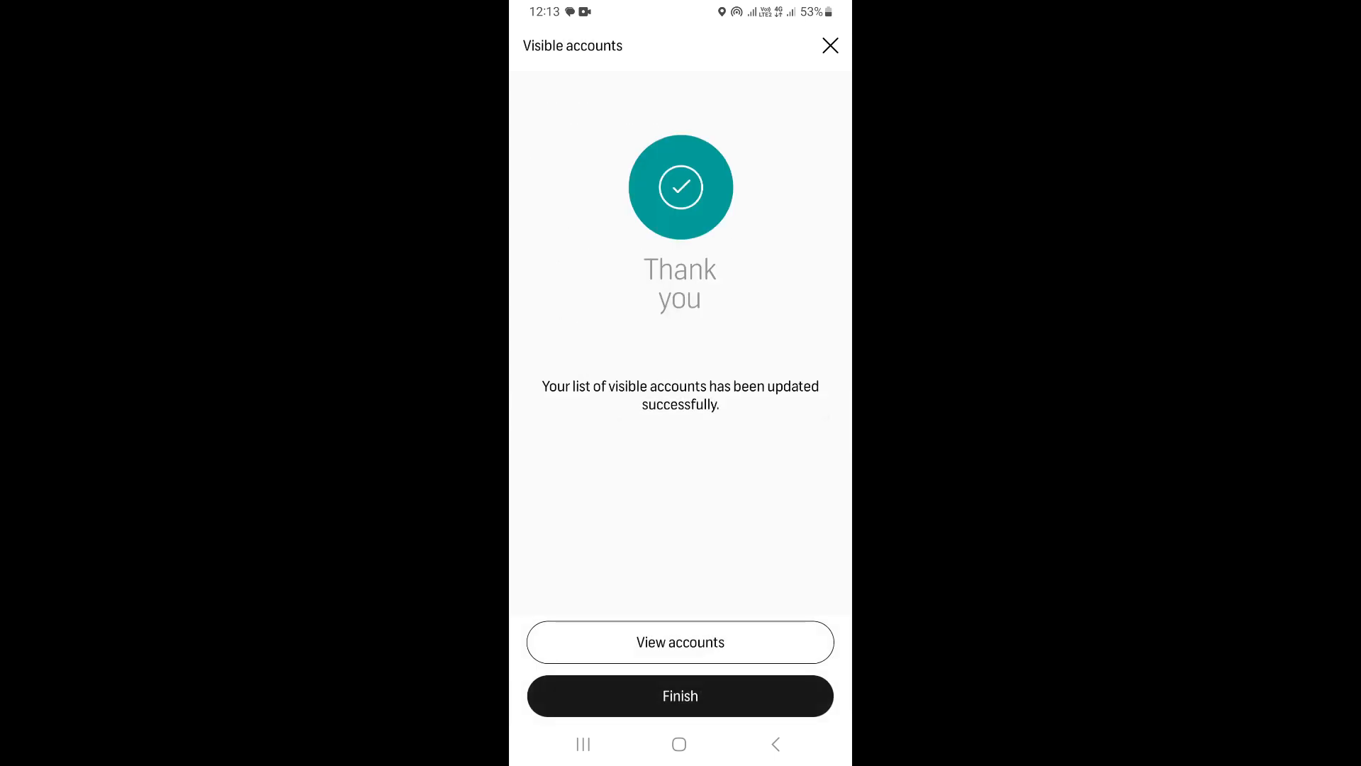